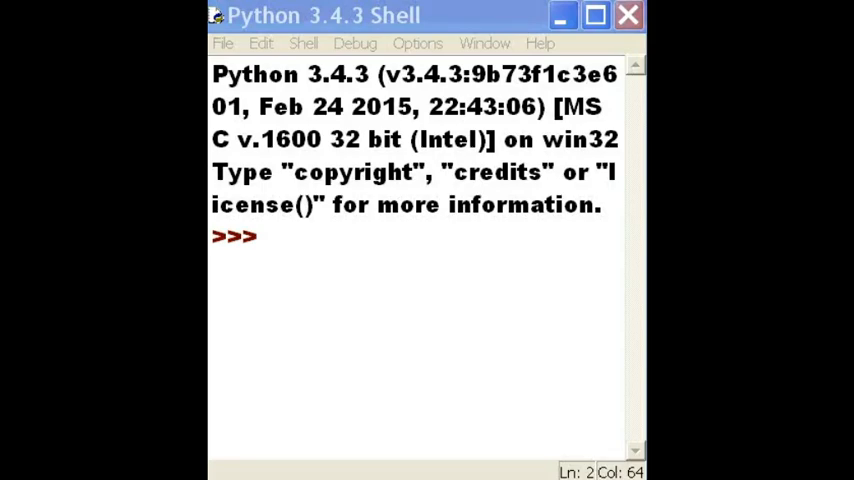
mouse_move(484, 444)
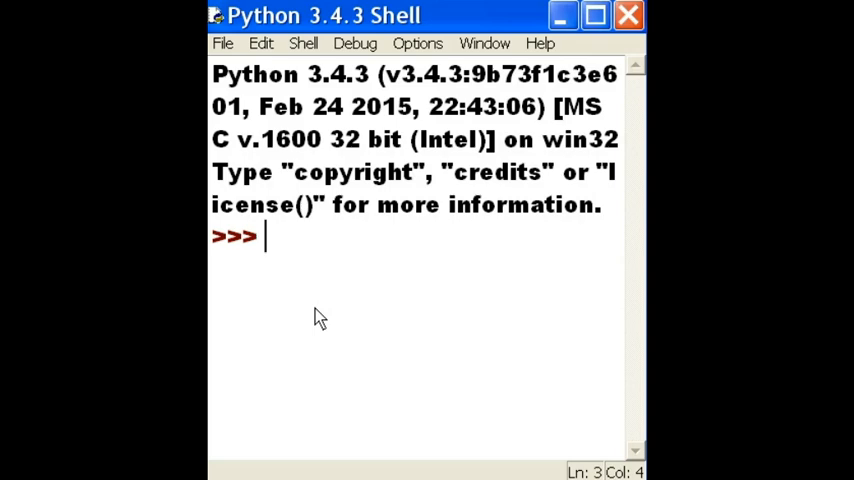
- Define cls() as print("\n"*50) in the IDLE shell and run cls()
text(def cls)
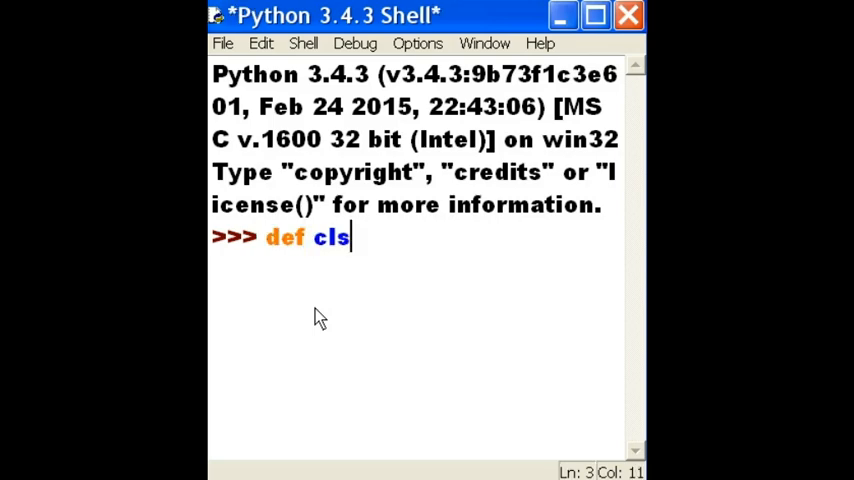
text(():)
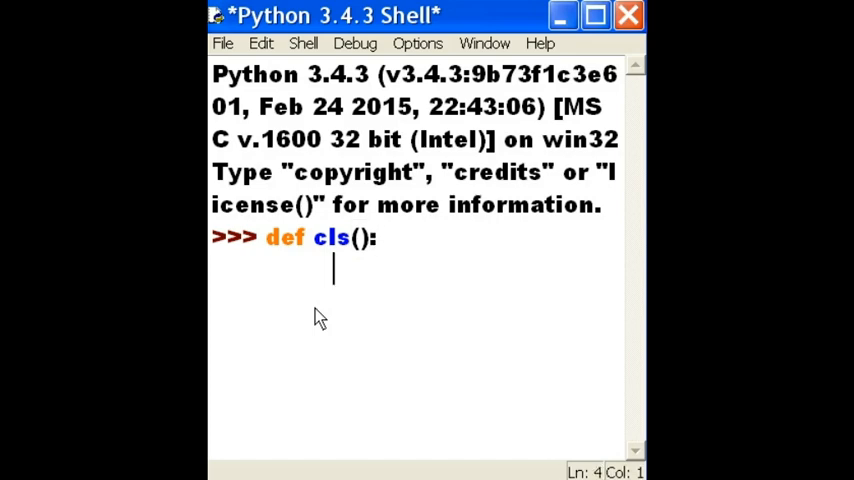
text(print()
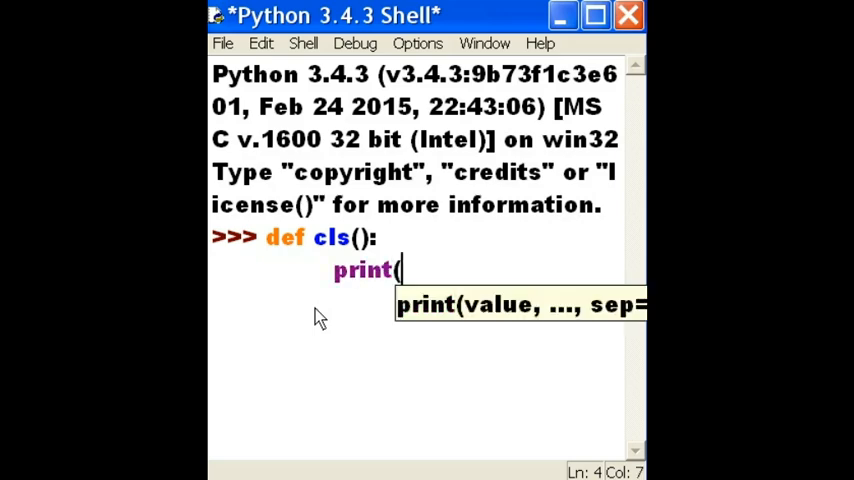
text("\n"*)
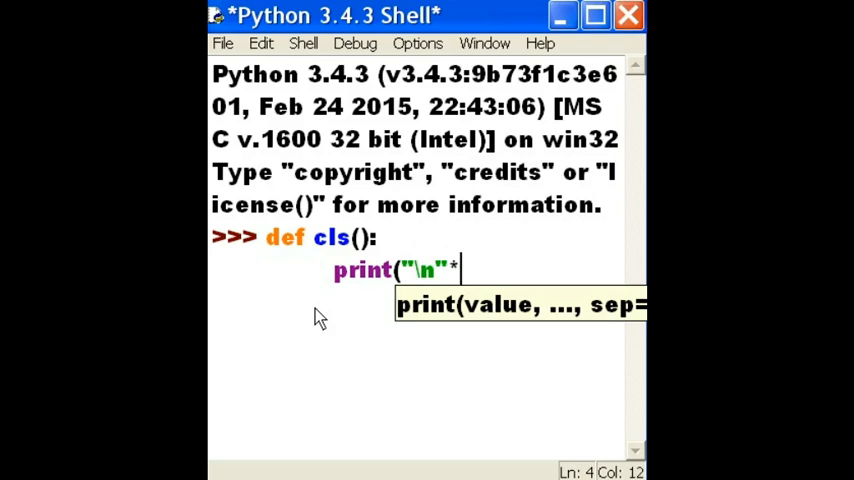
text(50)
text(cls)
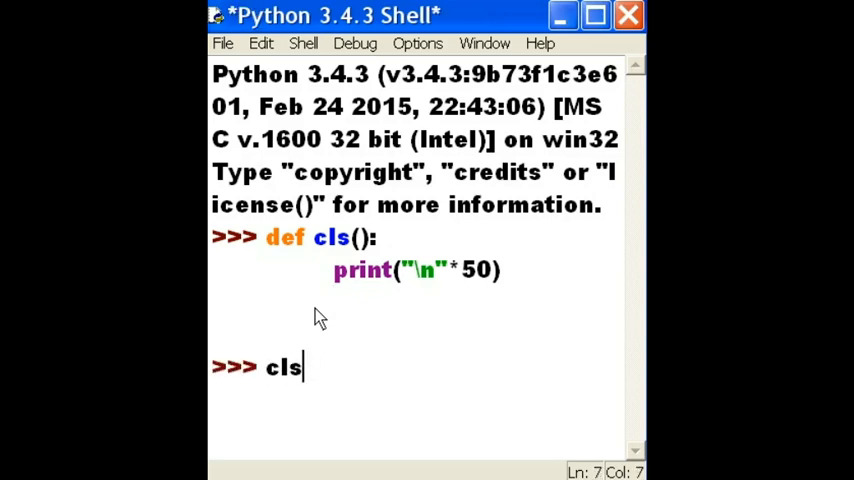
text(())
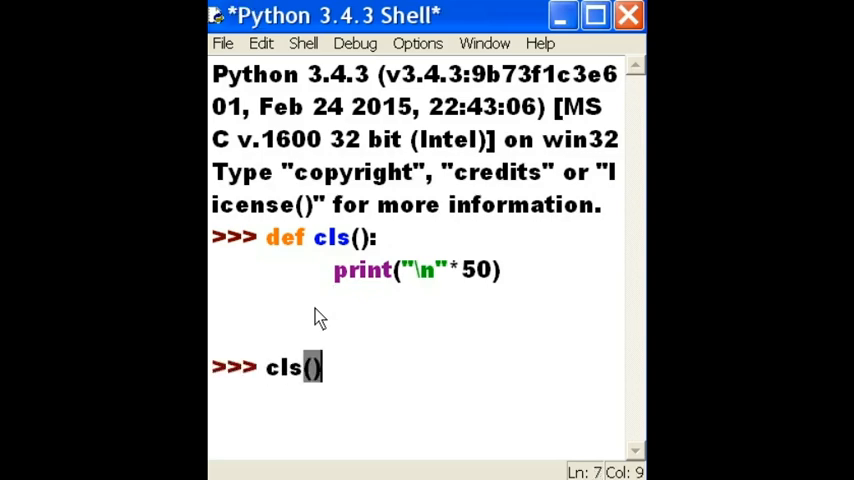
key(Return)
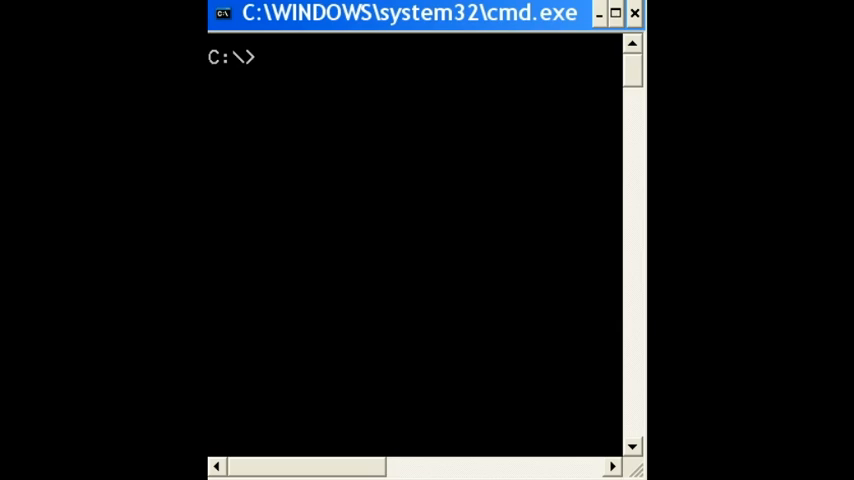
- Start the Python interpreter from the command prompt
text(python)
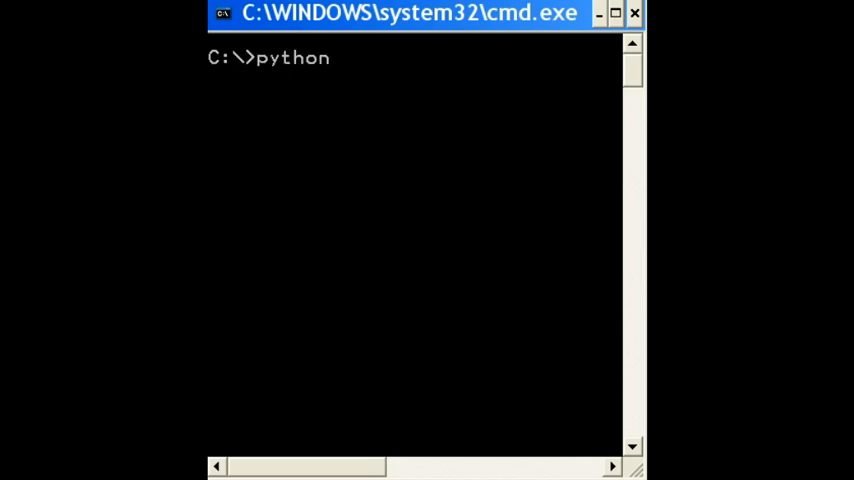
key(enter)
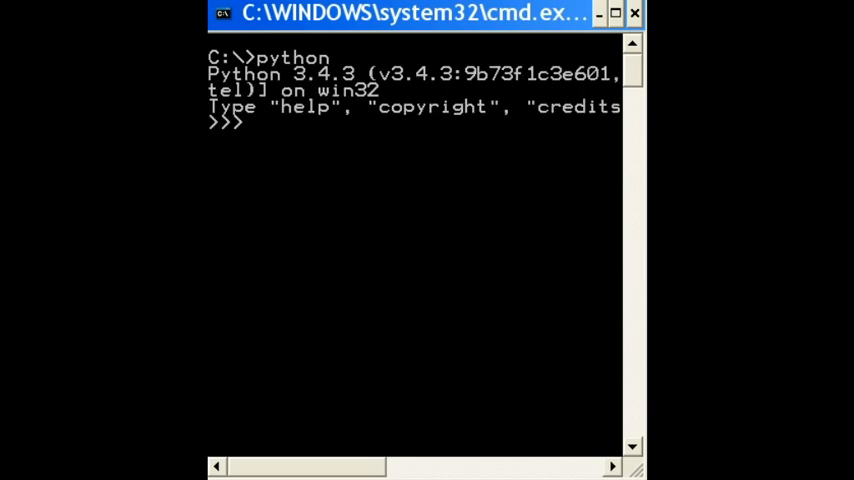
- Define cls() as print("\n"*50) in console Python and call it to scroll old output away
text(def)
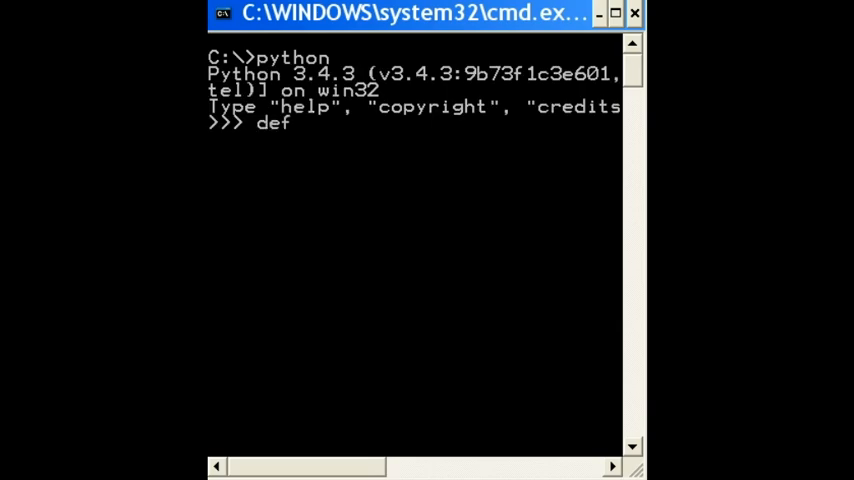
text(cls)
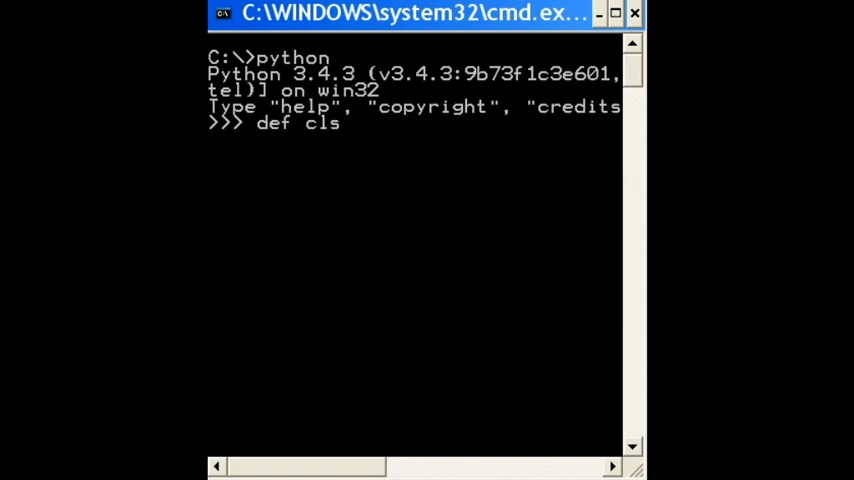
text(():)
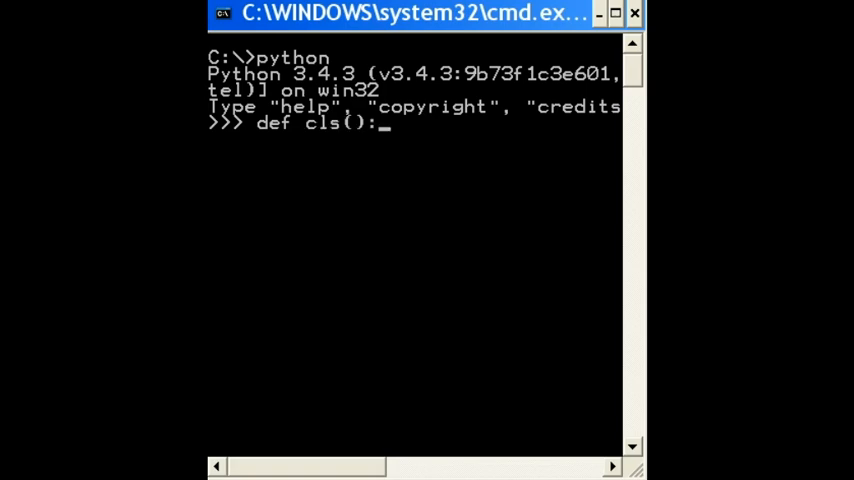
key(enter)
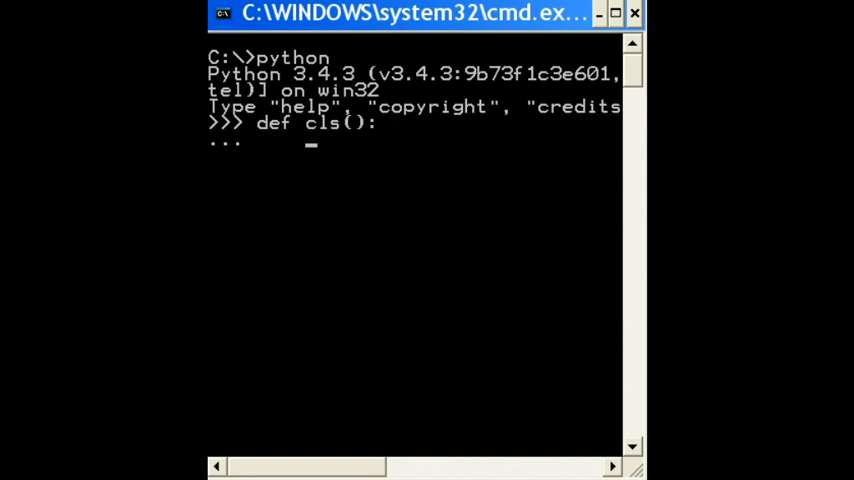
text(print()
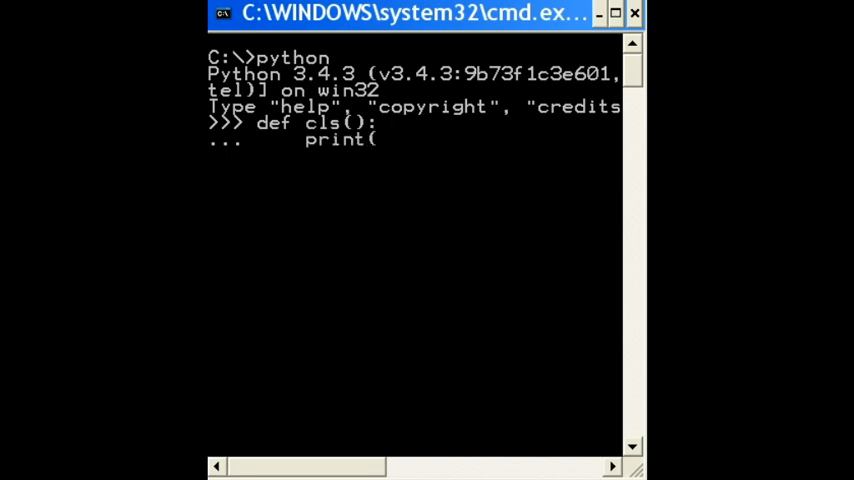
text("\n)
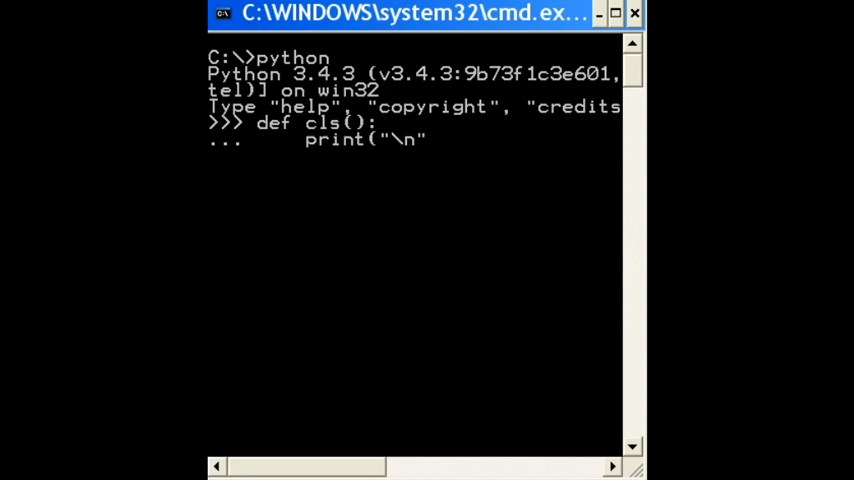
text(*50))
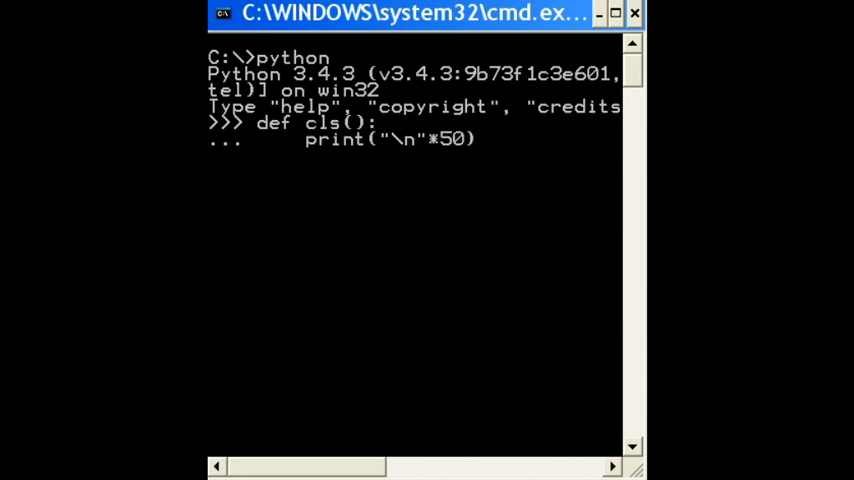
key(enter)
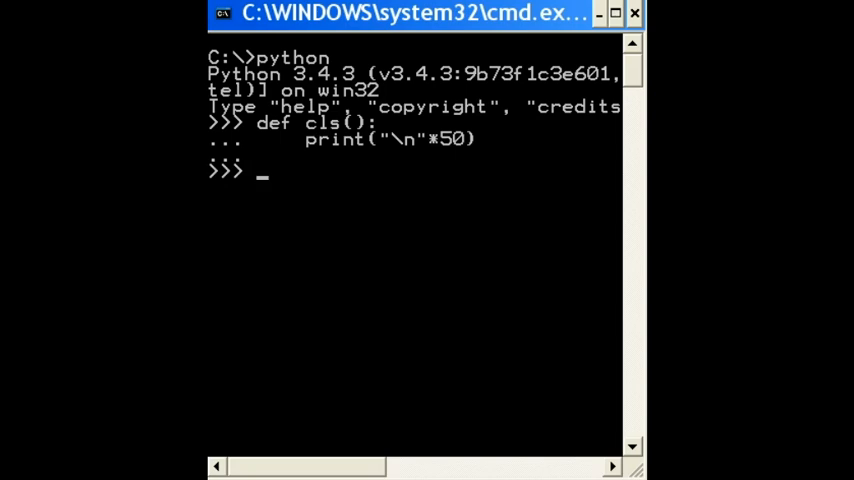
text(cls()
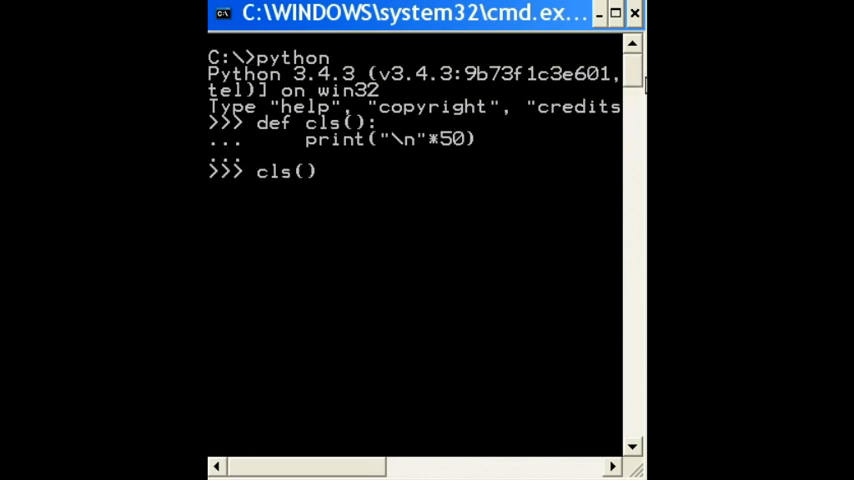
key(Return)
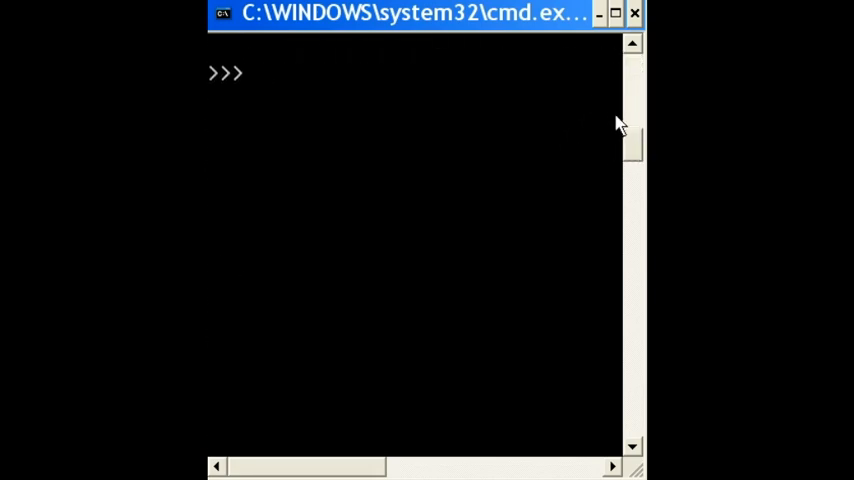
mouse_move(582, 84)
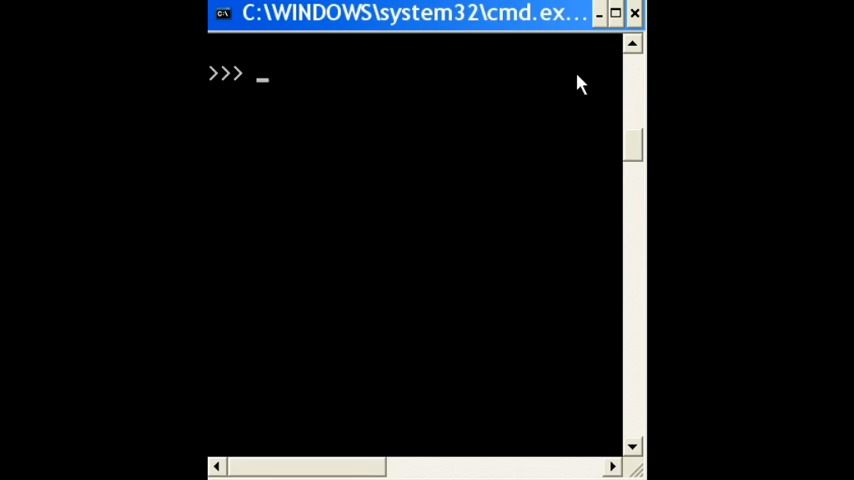
- Import os and run os.system("cls") to clear the console, leaving 0 and a fresh prompt
text(i)
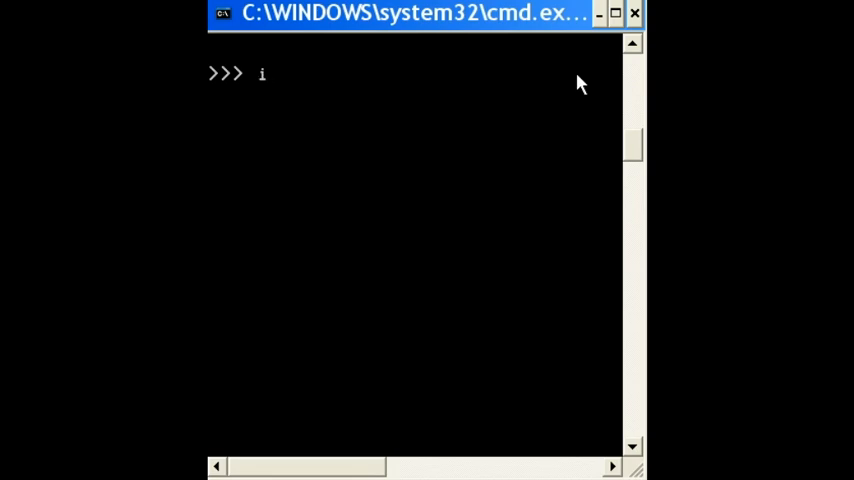
text(mport)
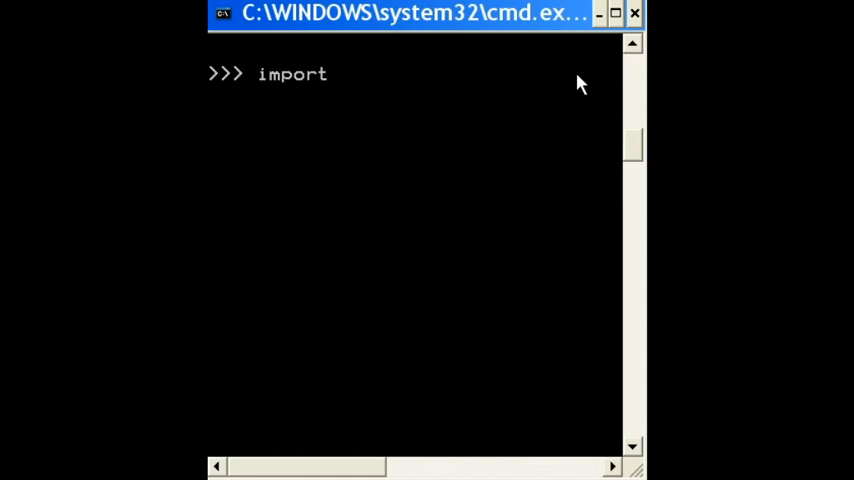
text(os)
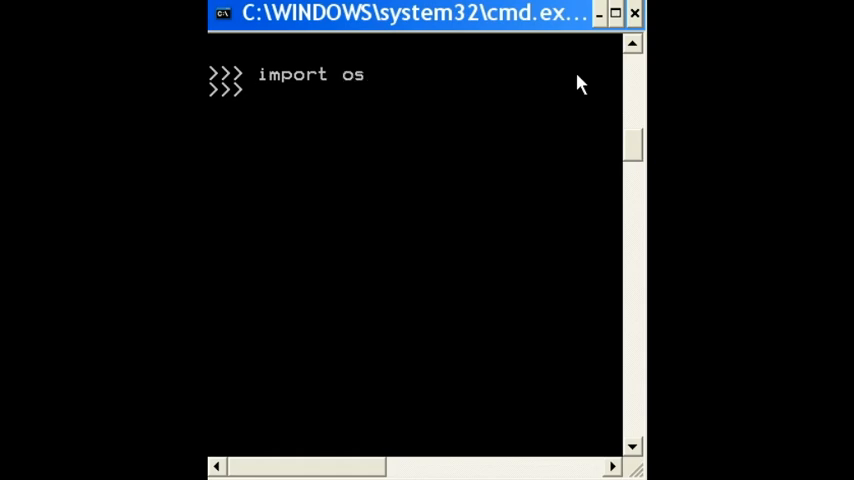
text(os.)
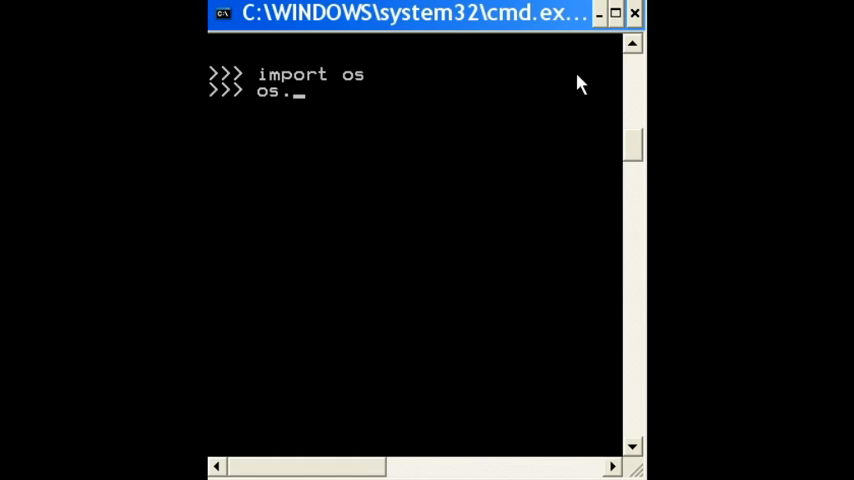
text(sy)
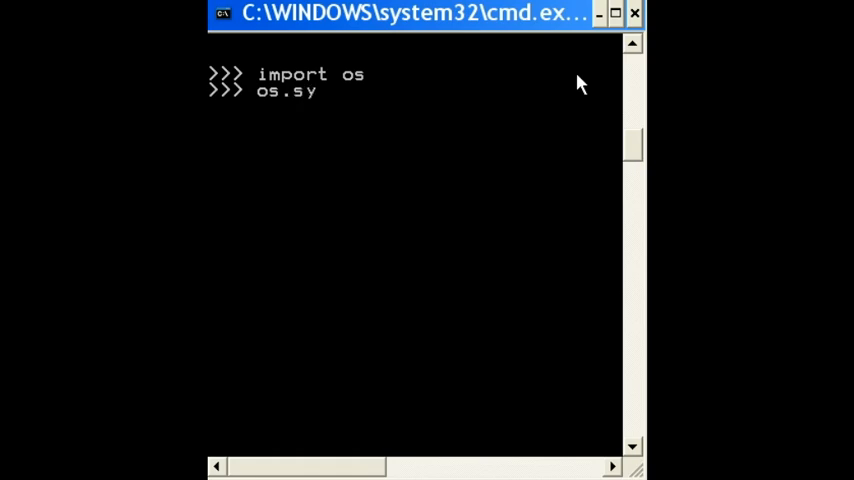
text(stem(")
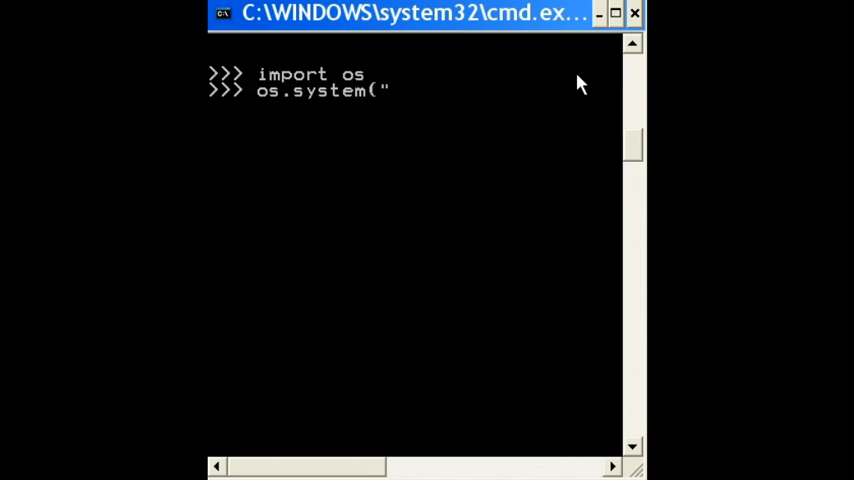
text(cls)
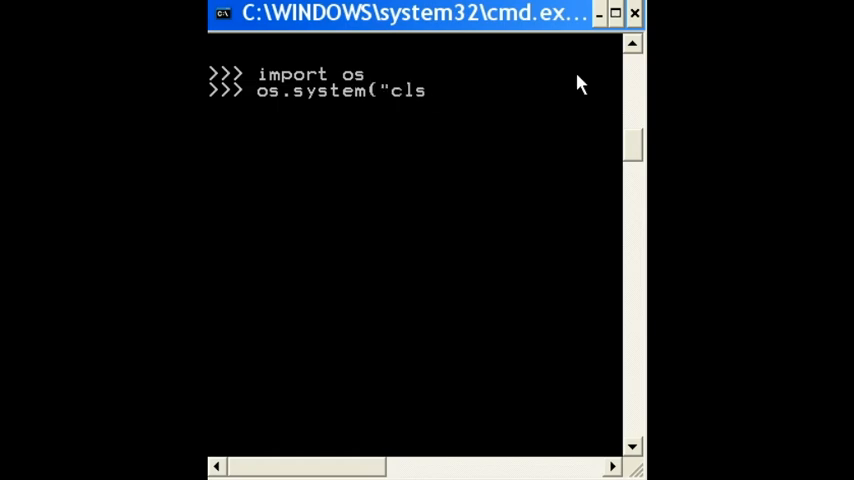
text("))
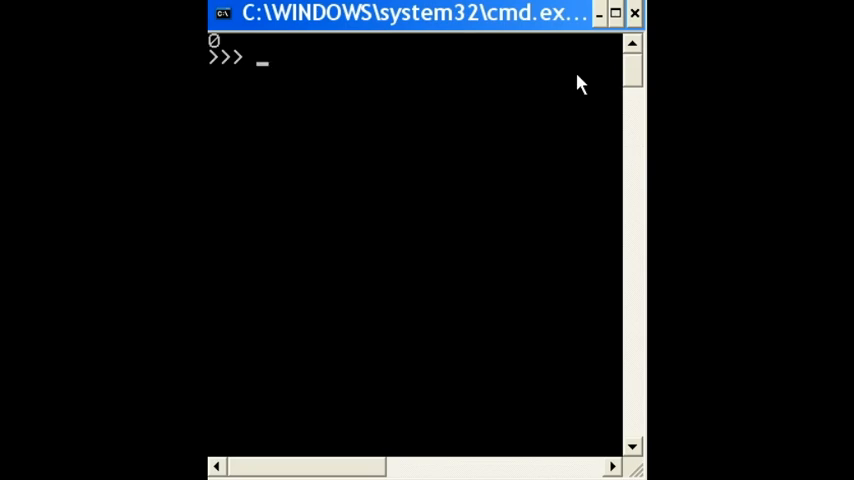
- Define cls() wrapping os.system("cls") and call it to wipe the console
text(de)
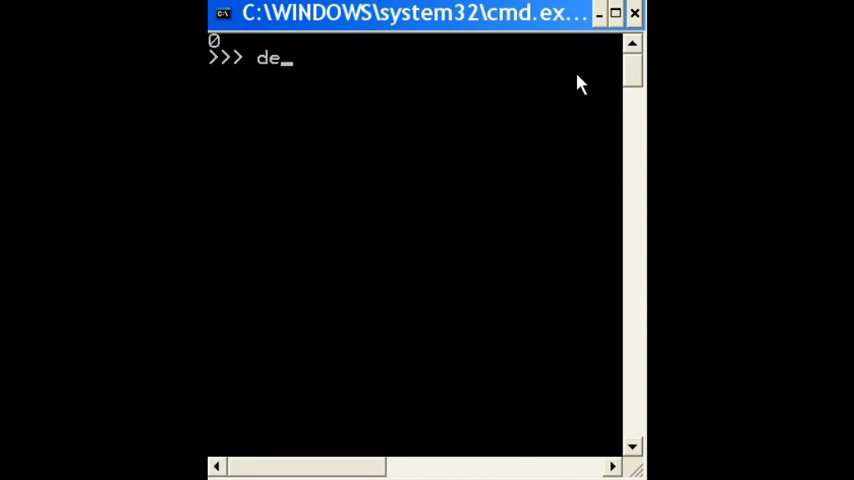
text(f cls():)
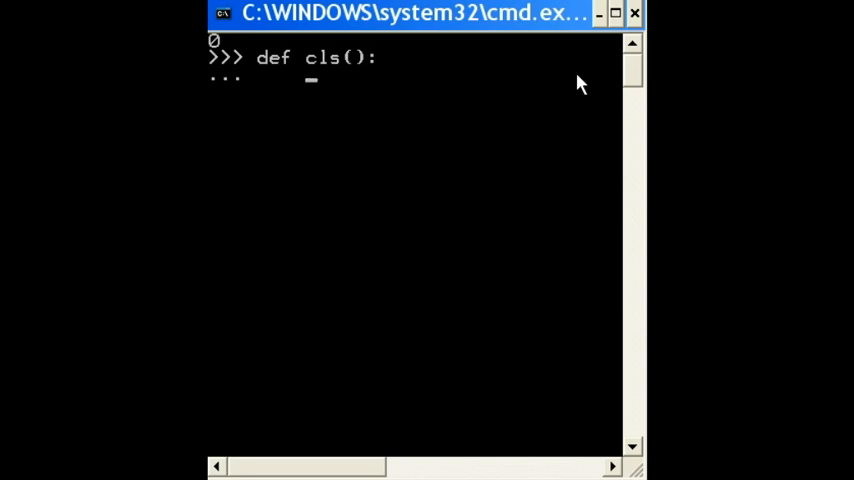
text(os.)
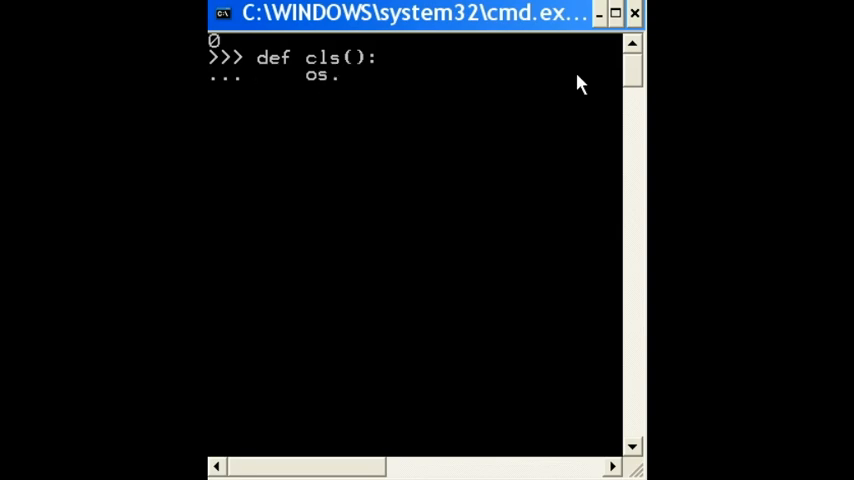
text(system)
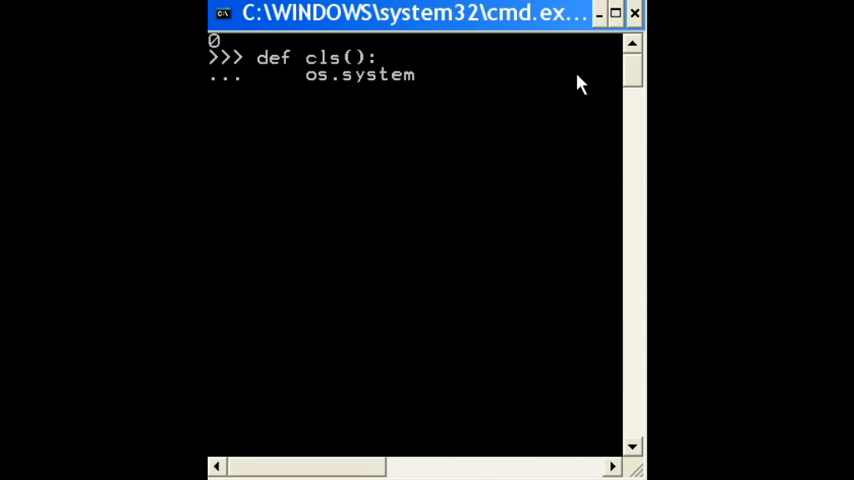
text((")
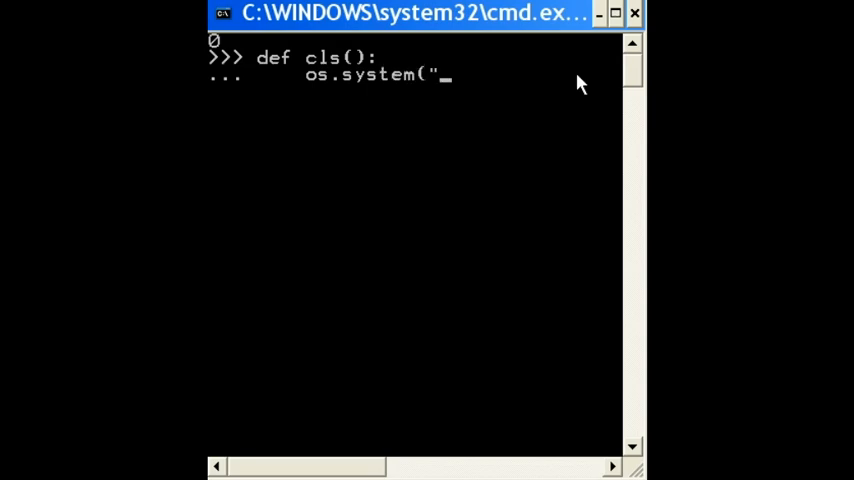
text(cls")
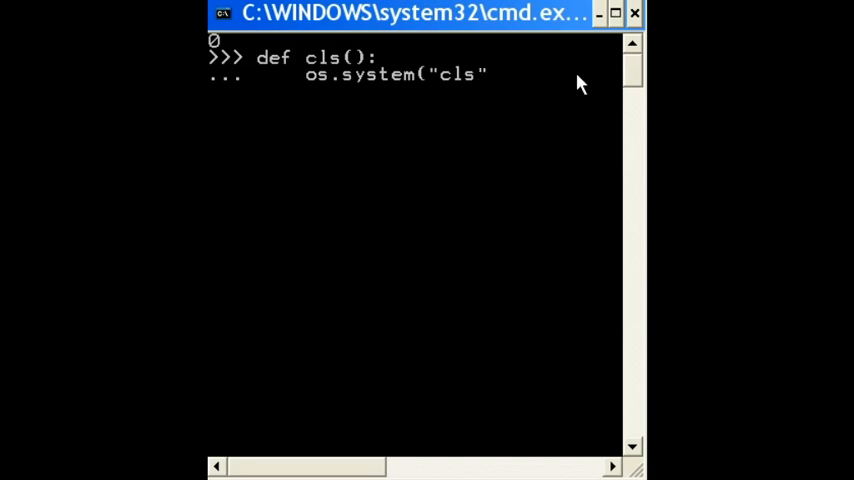
text())
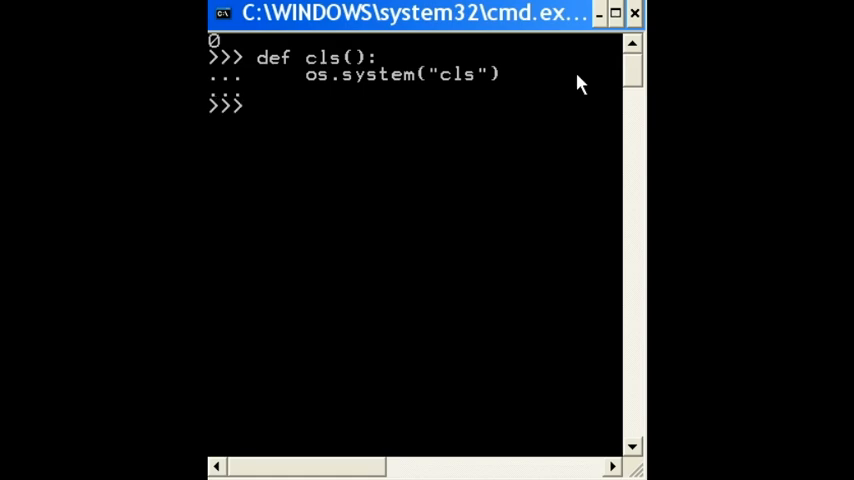
text(cls)
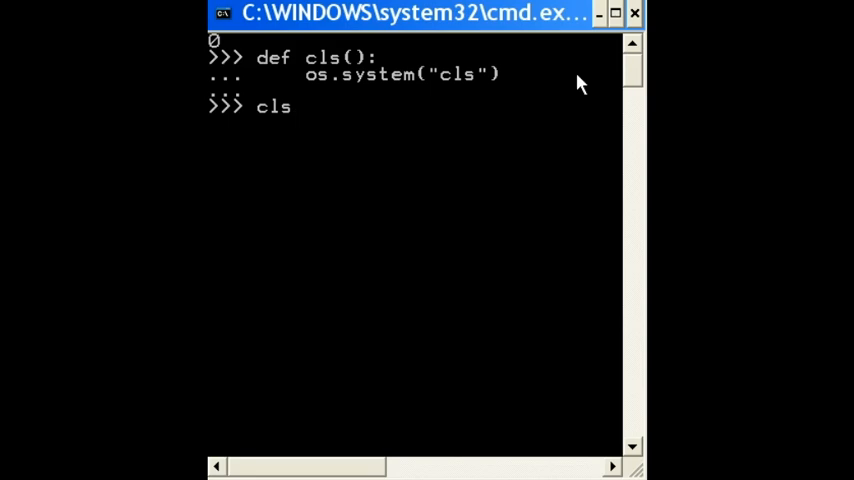
text(()
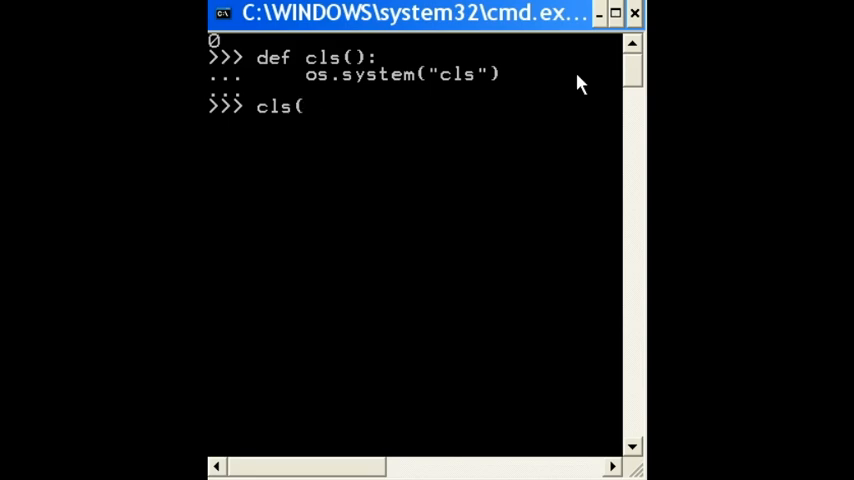
text())
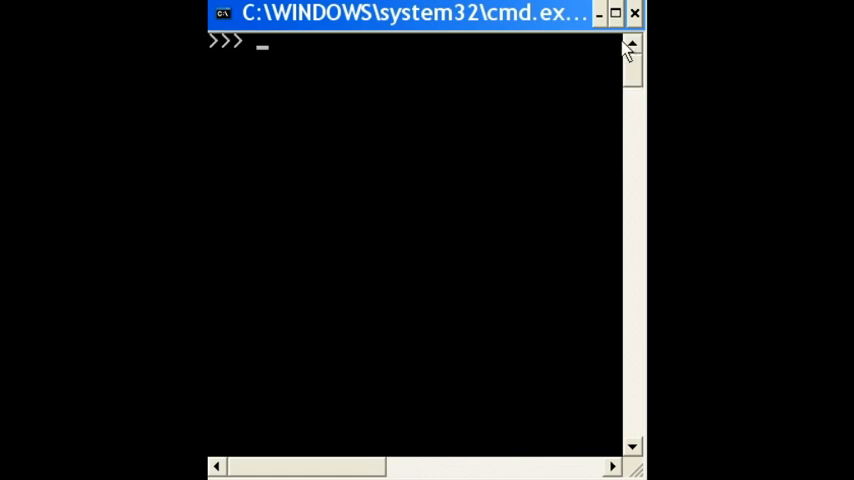
mouse_move(576, 62)
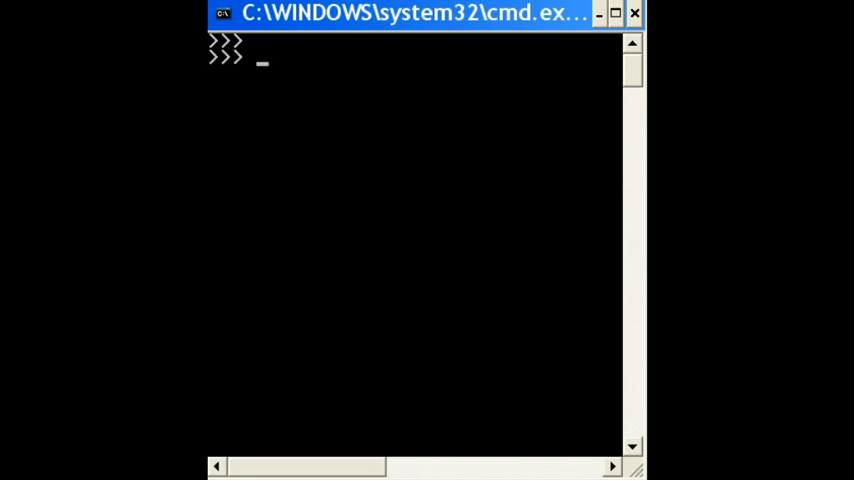
- Type "George Boole" at the Python prompt without executing it
text(George)
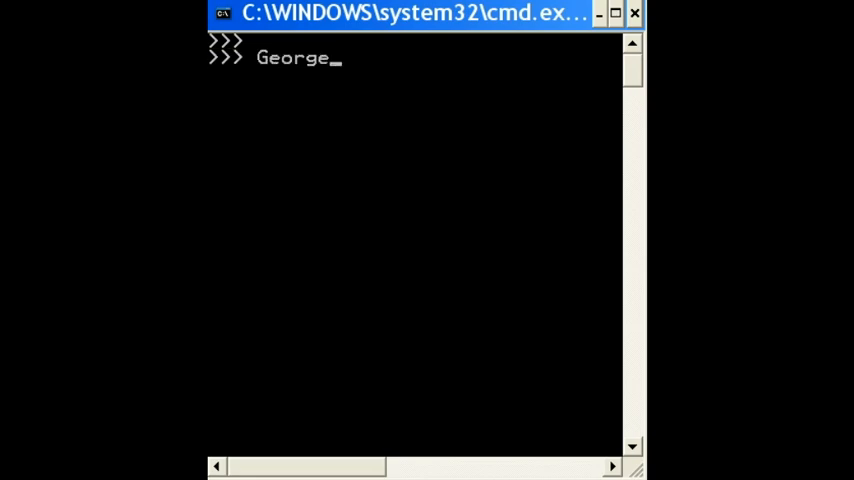
text(Boole)
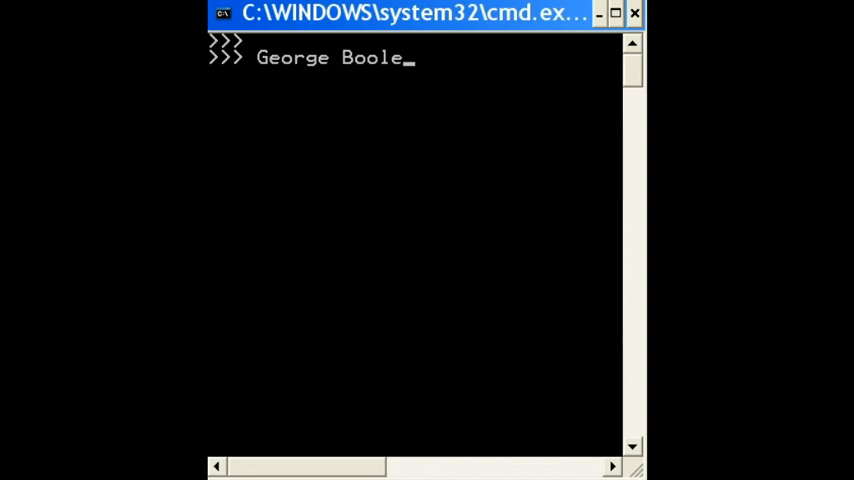